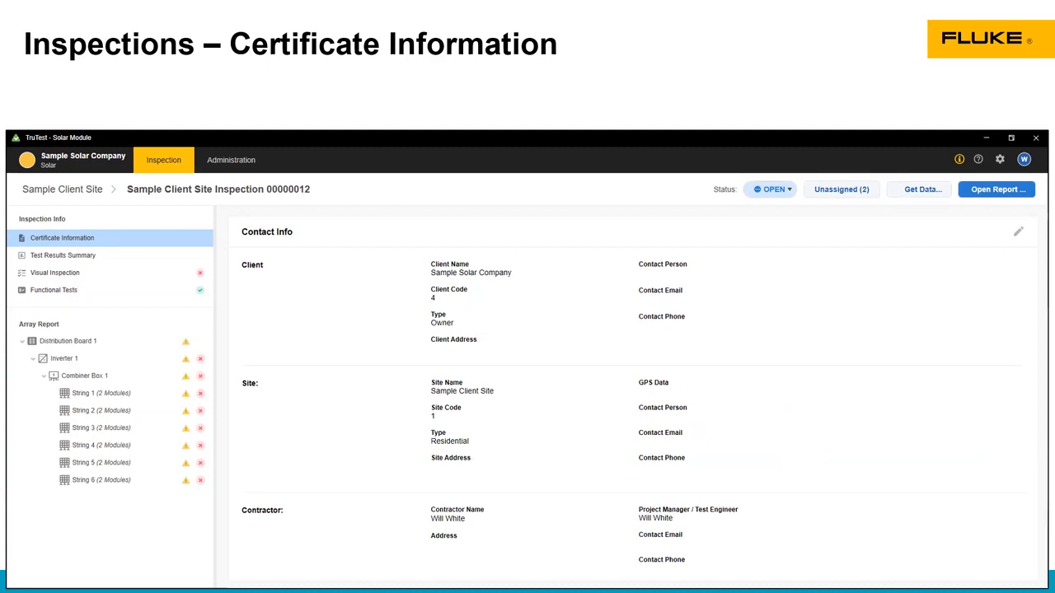
- Scroll past the certificate information and show the Test Results Summary (1 passed, 9 failed)
scroll("down", 3)
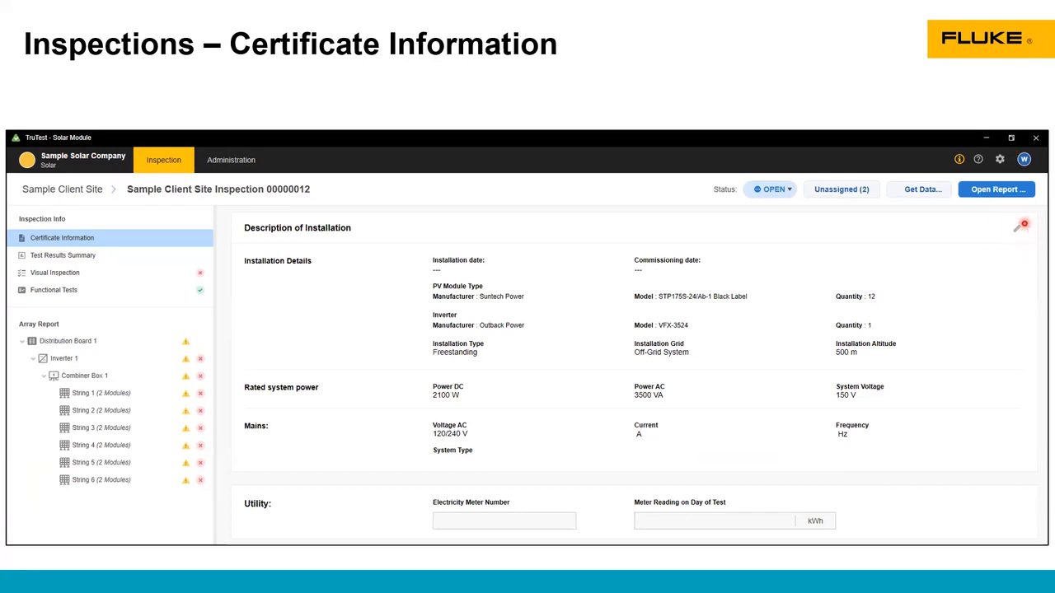
mouse_move(1019, 225)
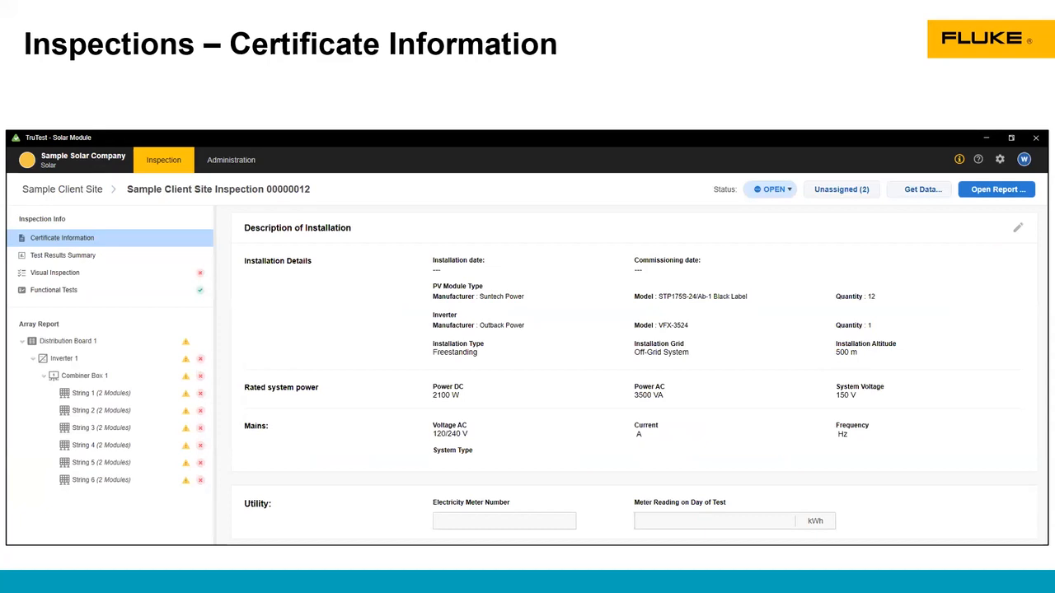
left_click(63, 255)
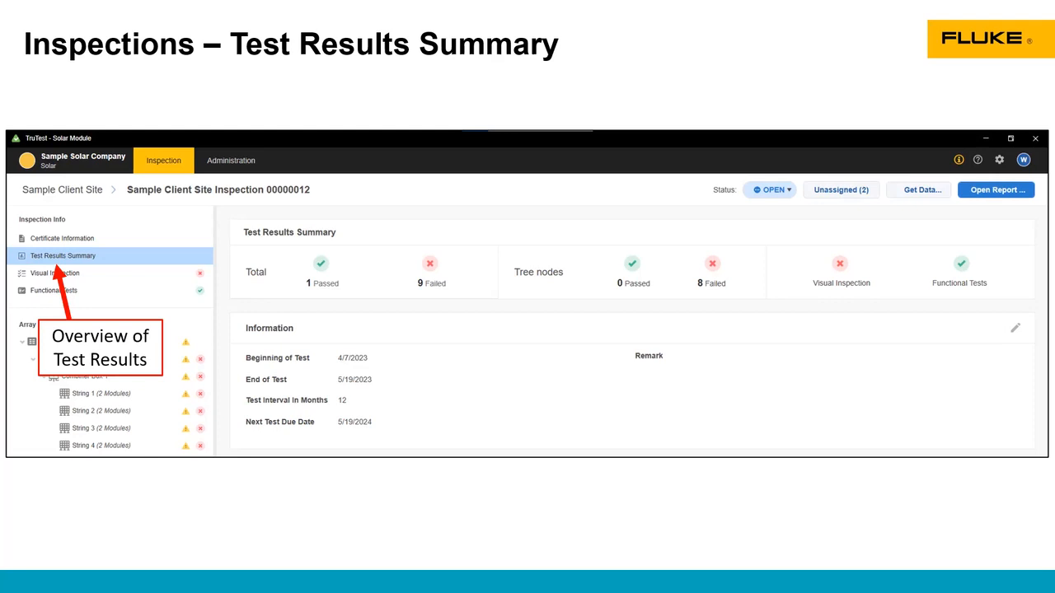
- Scroll through the results summary, then show the IEC 62446-1 Visual Inspection checklist
scroll("down", 3)
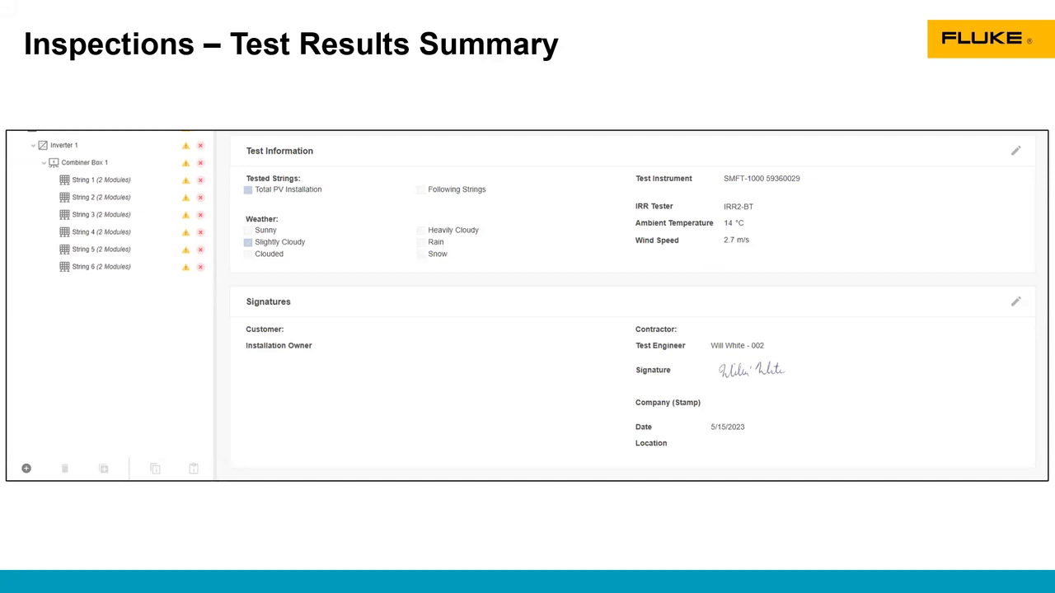
left_click(54, 272)
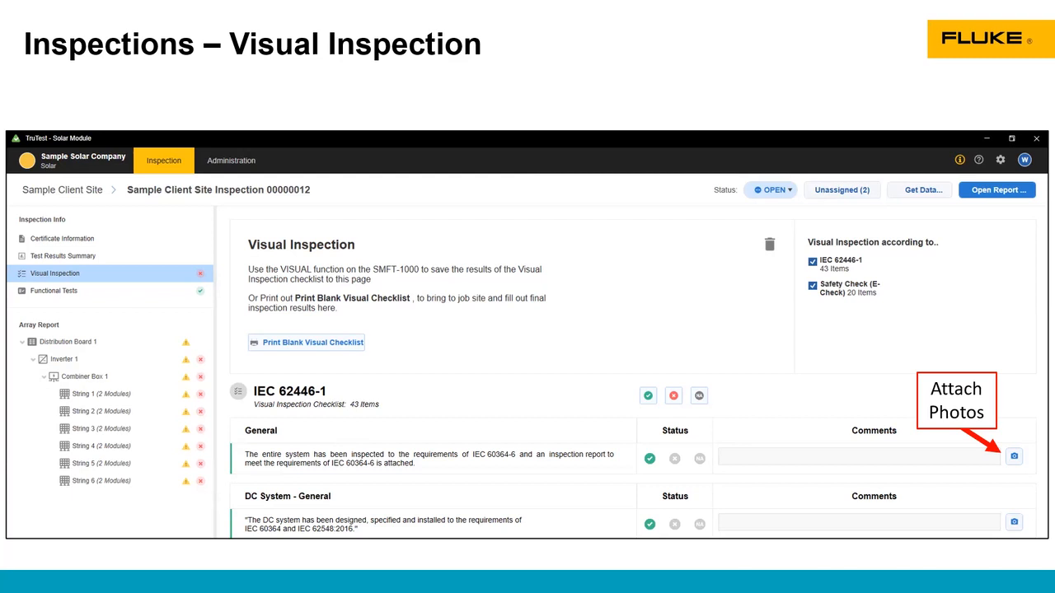
- Show the Functional Tests page with switchgear, inverter and mains failure tests
left_click(53, 290)
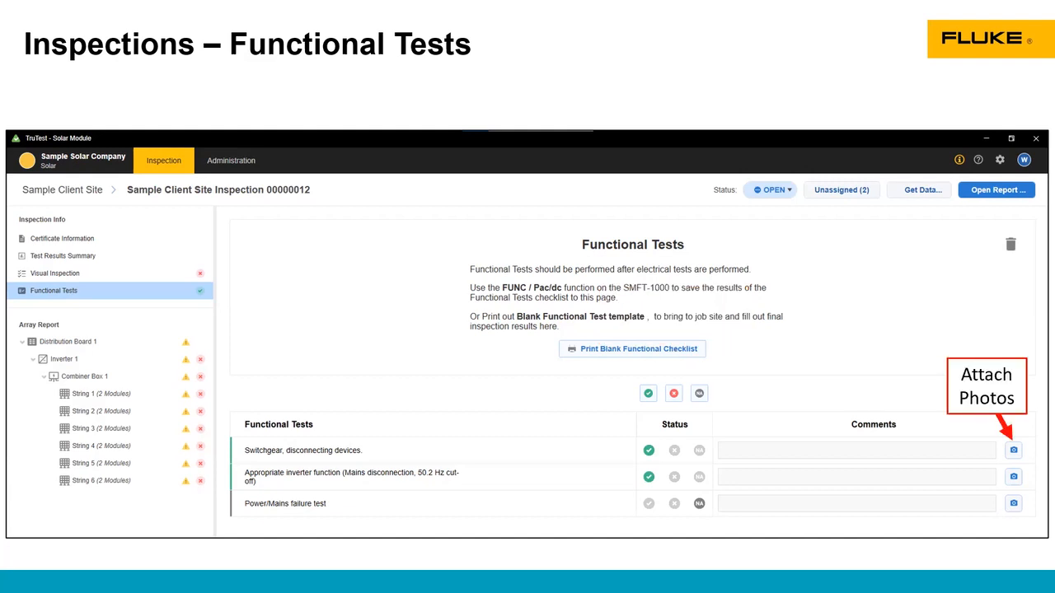
- Show Distribution Board 1's system info from the Array Report tree
left_click(69, 341)
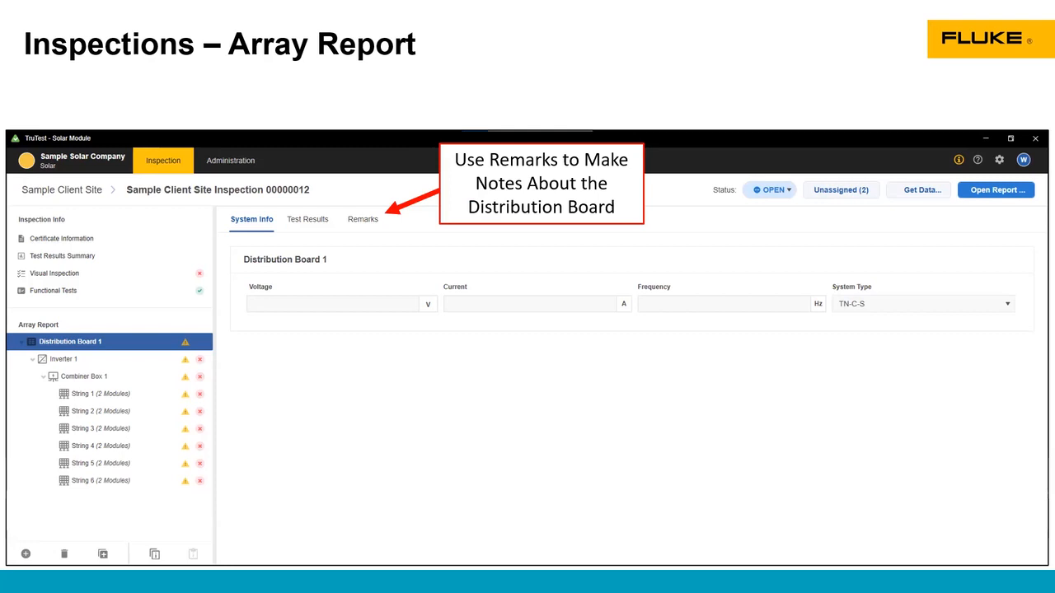
- Show Inverter 1's test results: 1.962 kW DC, 1.383 kVA AC, failing efficiency
left_click(64, 358)
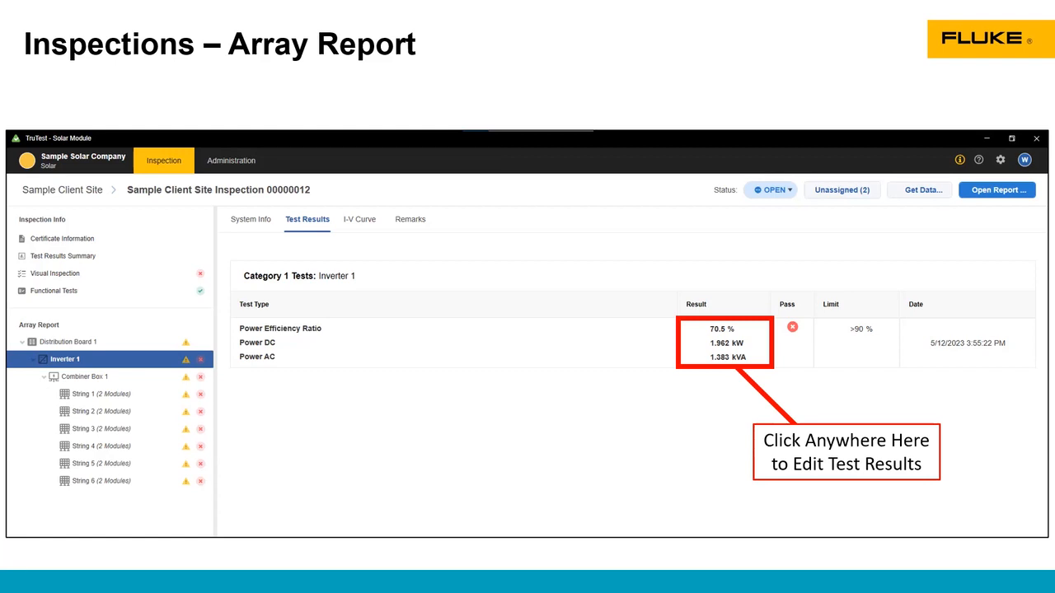
- Edit Inverter 1's power efficiency measurement, showing the 90% limit and Fail result
left_click(724, 342)
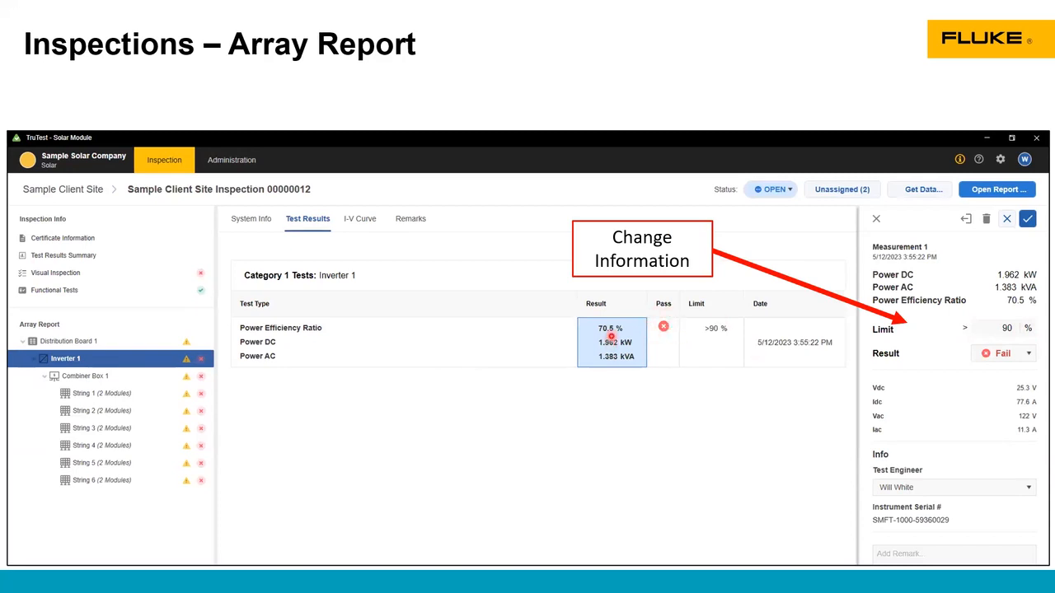
mouse_move(806, 373)
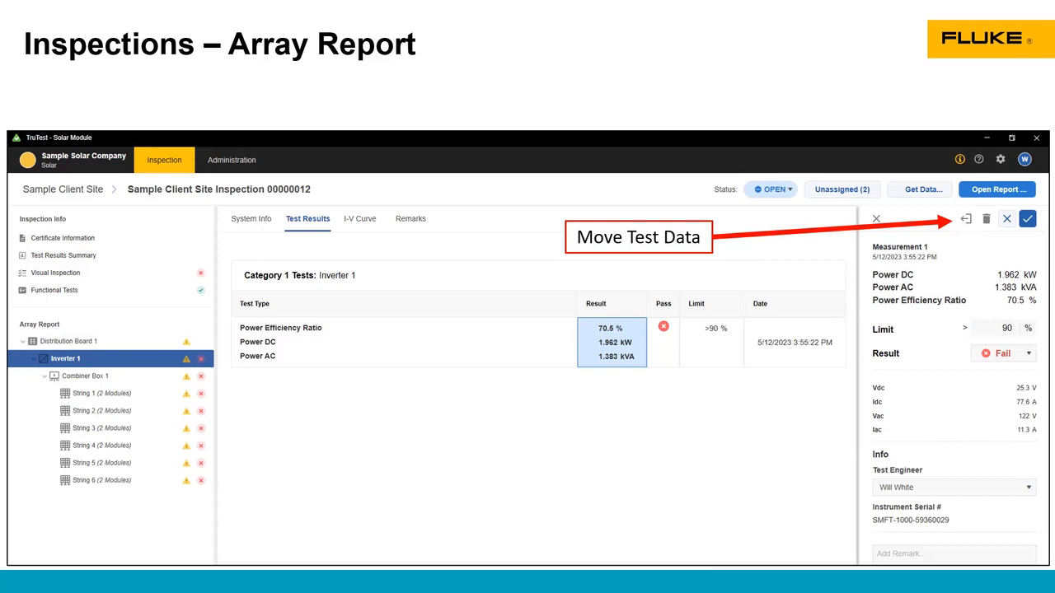
- Move Inverter 1's efficiency measurement to unassigned, confirm, and view the unassigned list
left_click(965, 219)
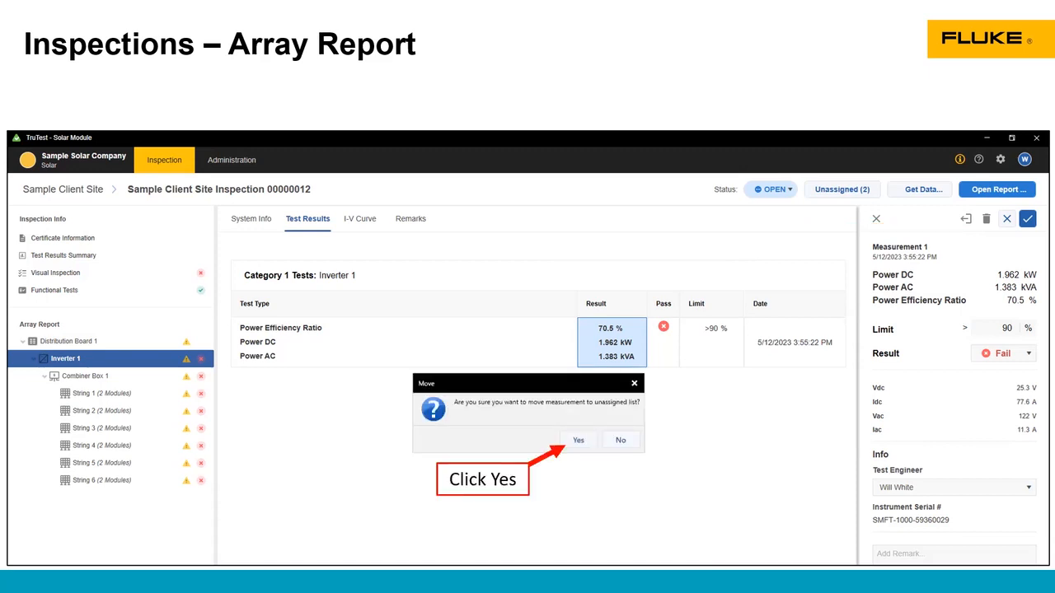
left_click(579, 439)
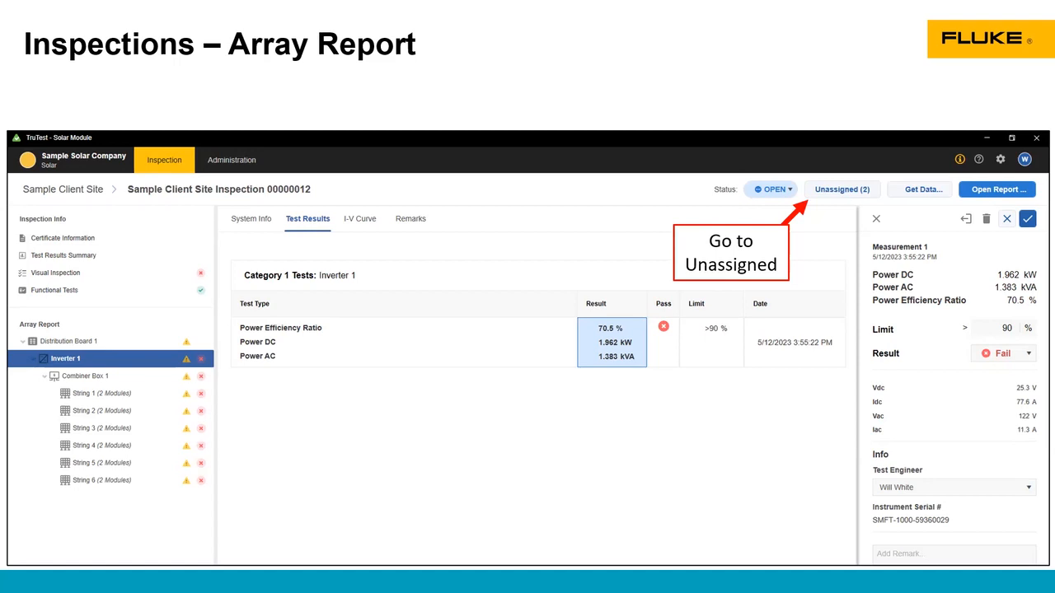
left_click(841, 189)
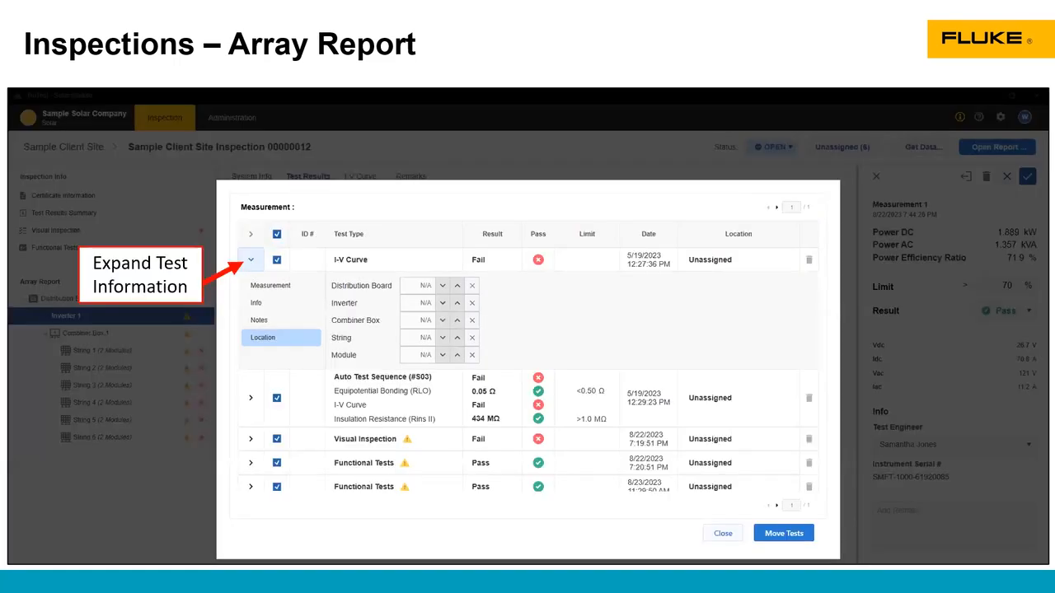